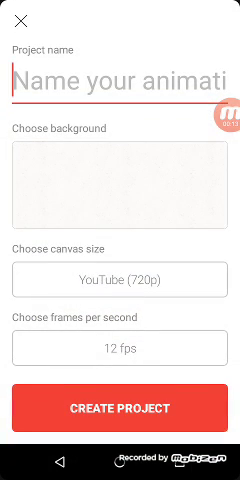
Name the project 'How to FlipaClip' and choose the YouTube 720p (1280×720) canvas.
click(120, 82)
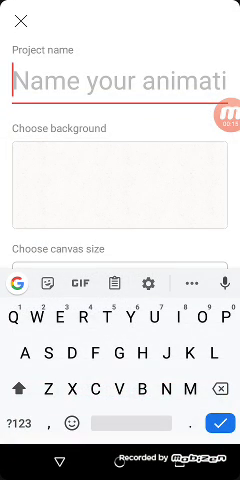
text(How i)
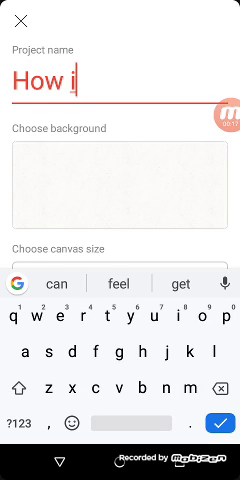
text(to)
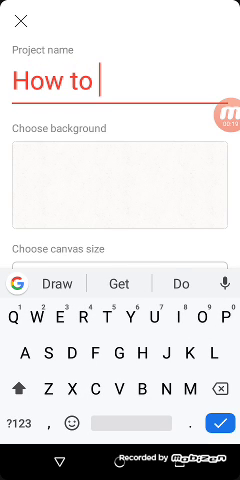
text(Flipa)
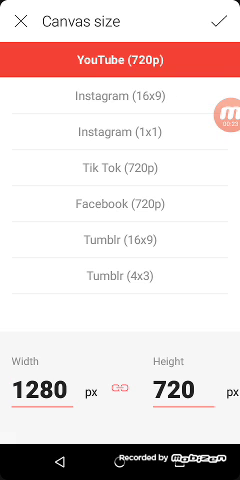
click(220, 24)
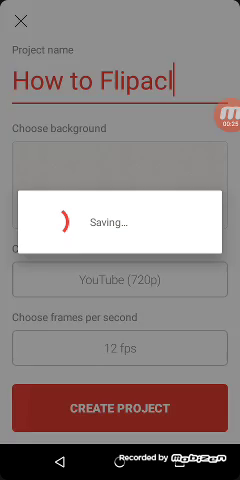